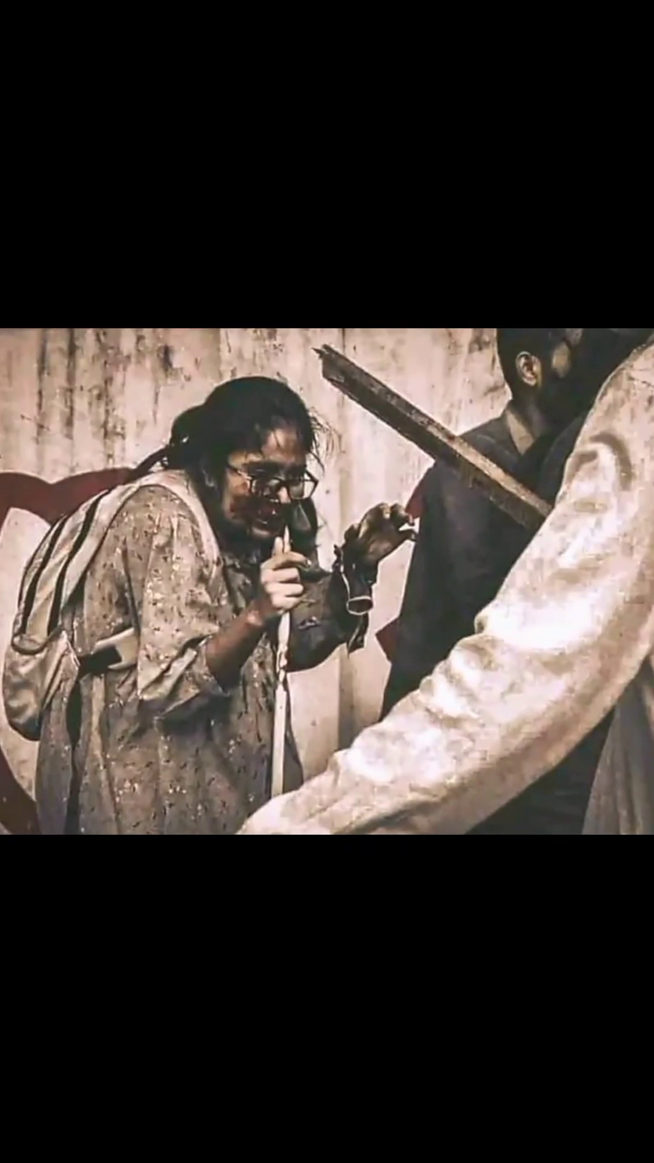
pyautogui.scroll(-3)
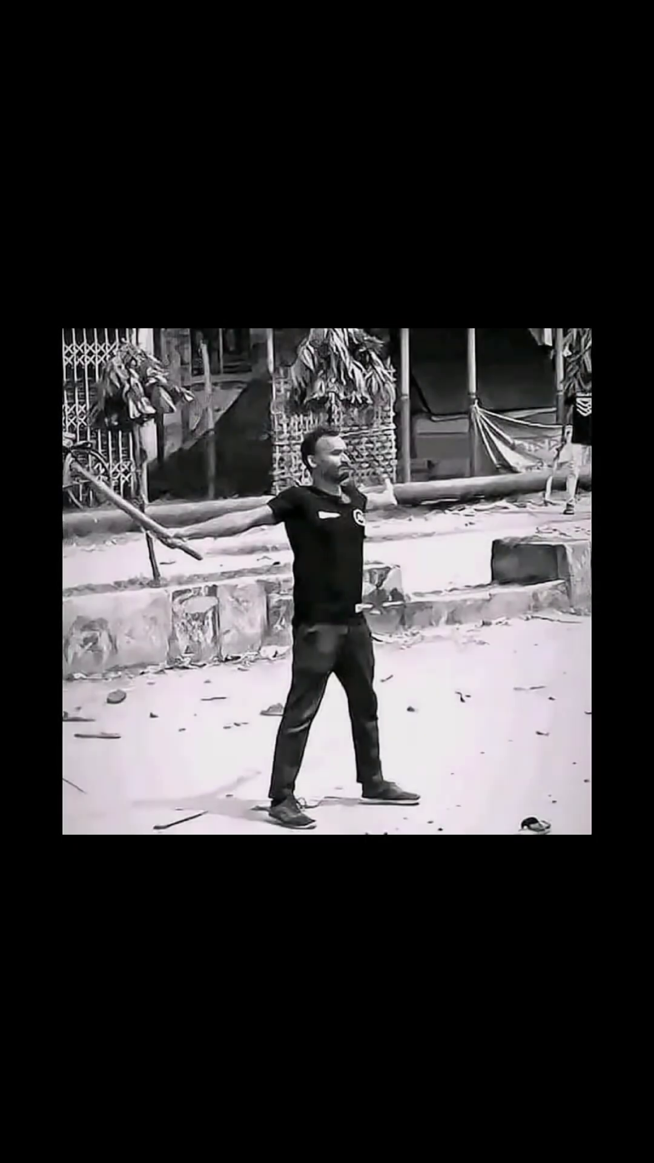